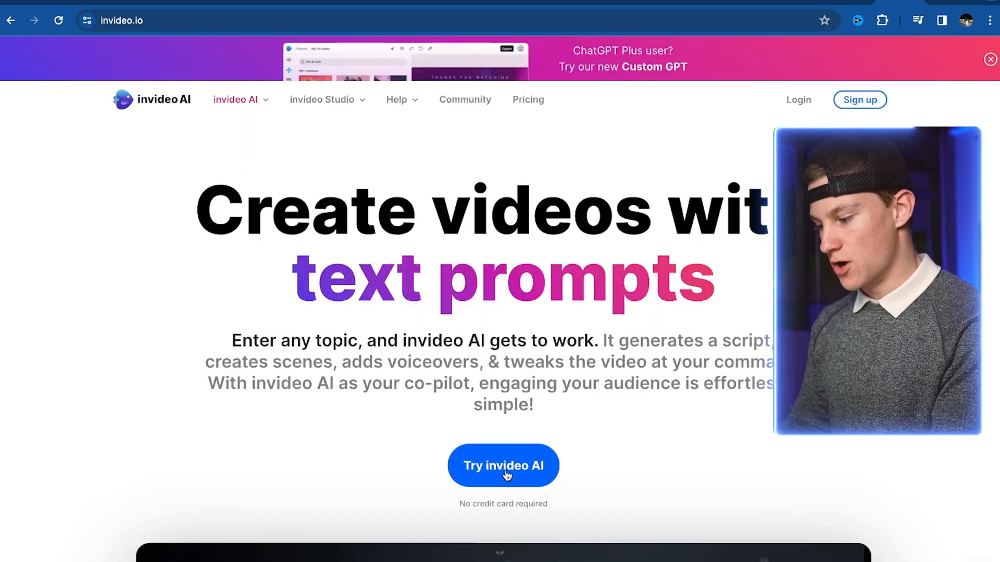
Start invideo AI from the homepage to reach the empty video prompt workspace.
left_click(503, 465)
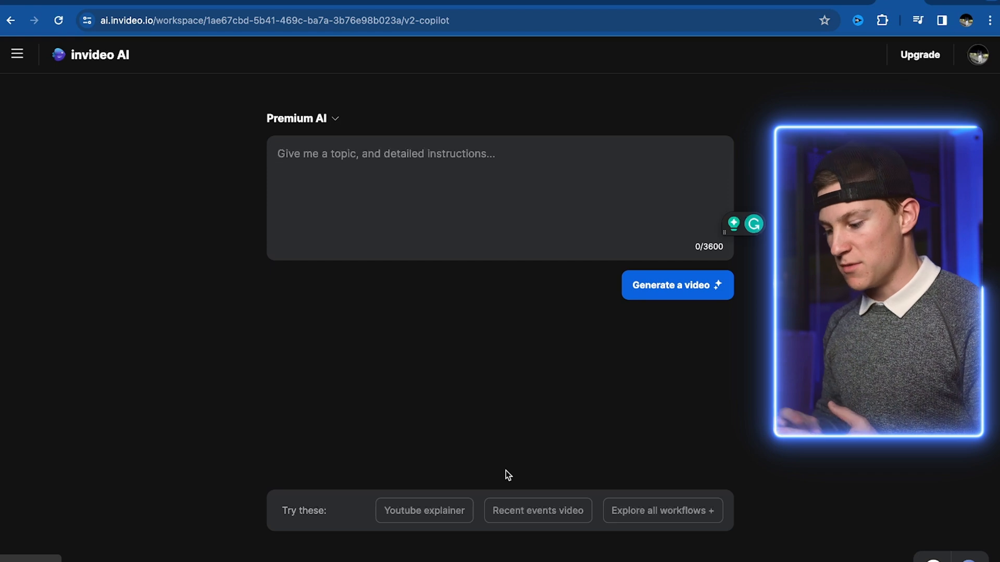
left_click(382, 155)
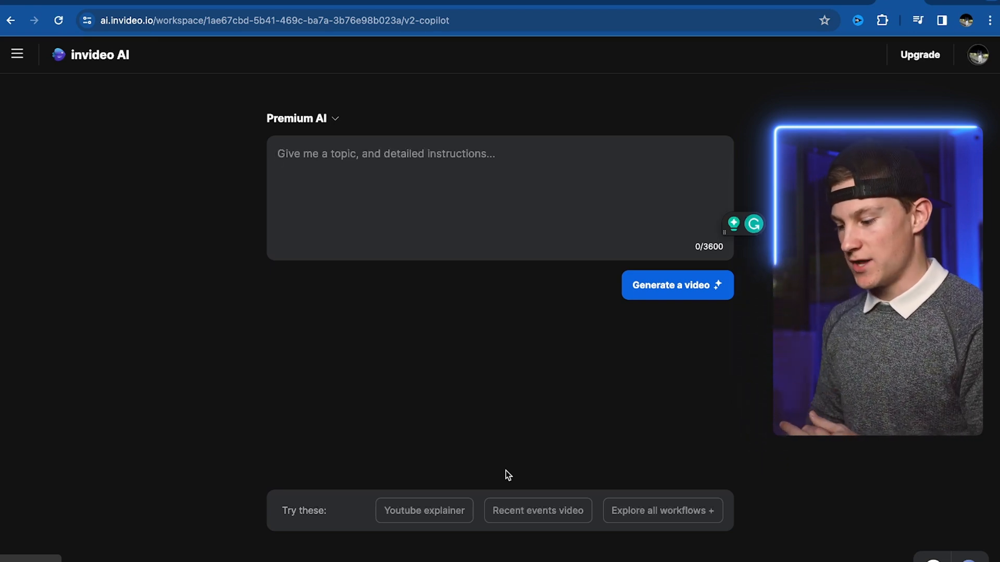
left_click(385, 154)
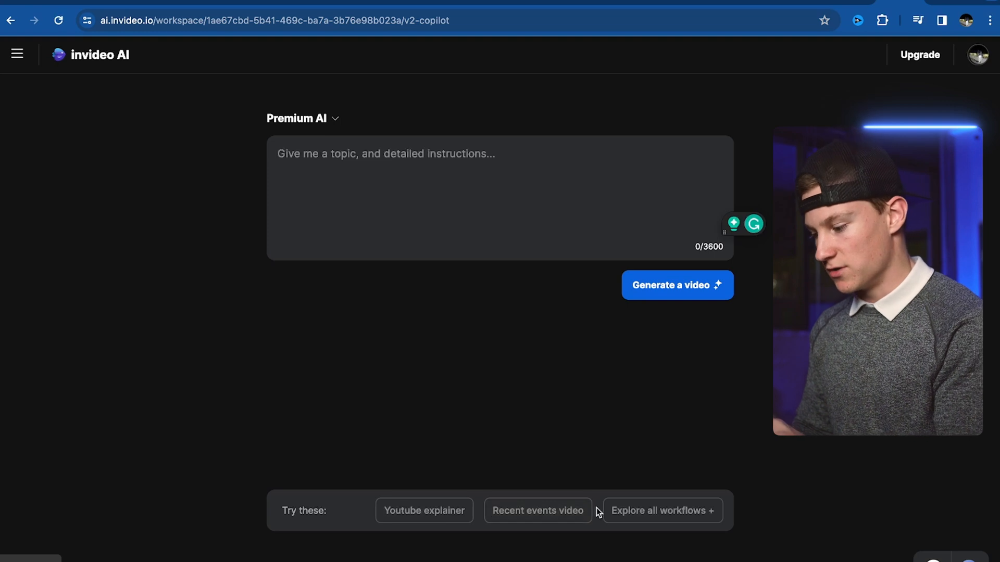
left_click(662, 510)
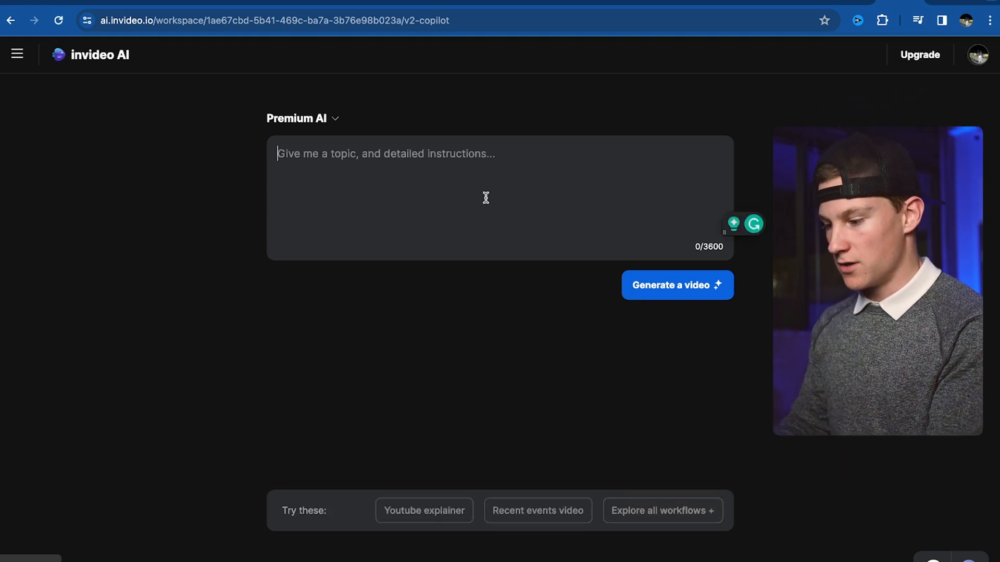
Submit the prompt 'Ad on instagram on how ashwagandha increases testosterone and helps younger guys lift'.
type("Ad on instagram on how ashwagandha increases testosterone and helps younger guys lift more weight in the gym.")
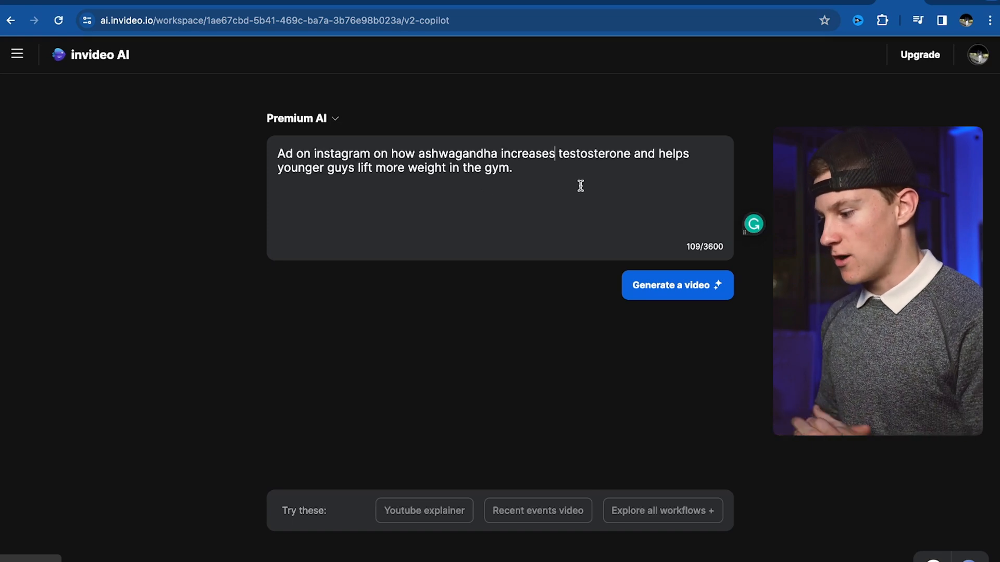
left_click(677, 285)
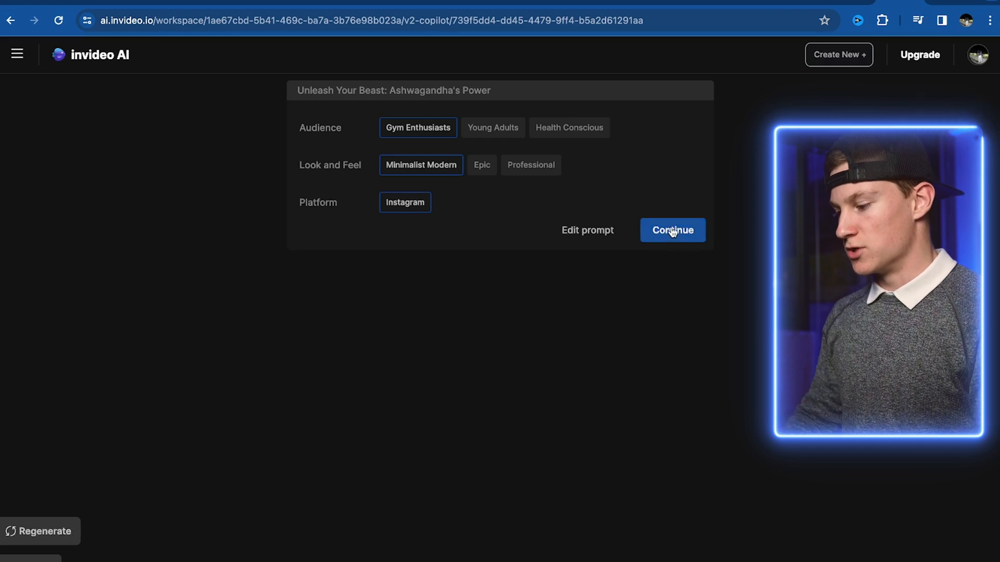
Continue with Gym Enthusiasts, Minimalist Modern and Instagram to generate the one-minute ad.
left_click(671, 230)
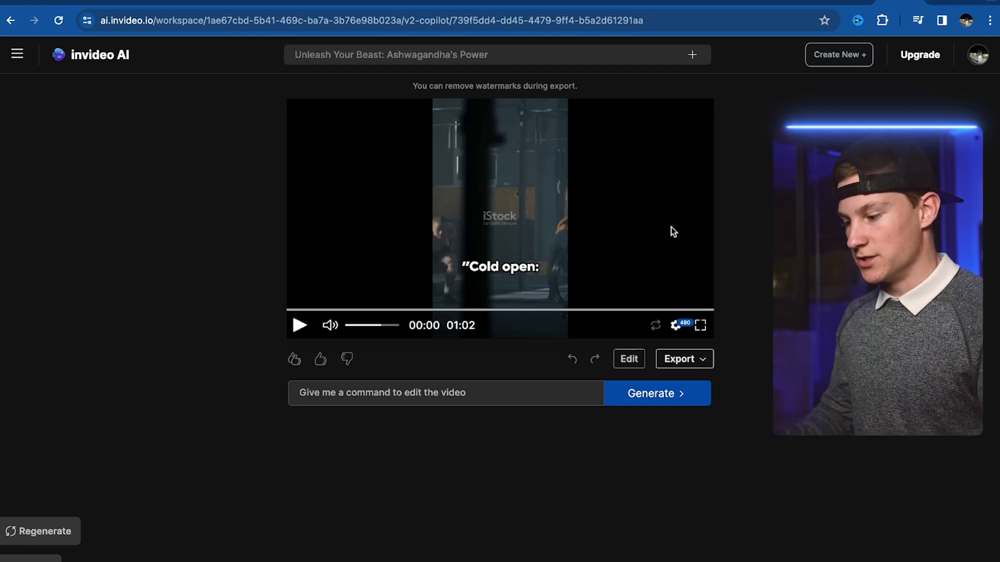
Play the generated ashwagandha ad preview through to its end.
left_click(299, 325)
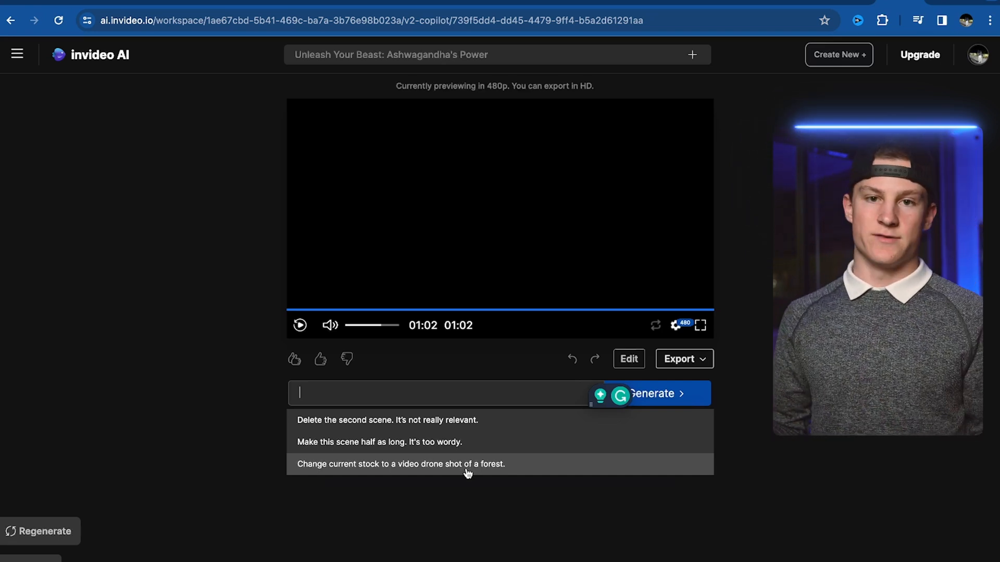
Apply the 'Make it half as long' edit command, shortening the ad to 35 seconds.
type("M")
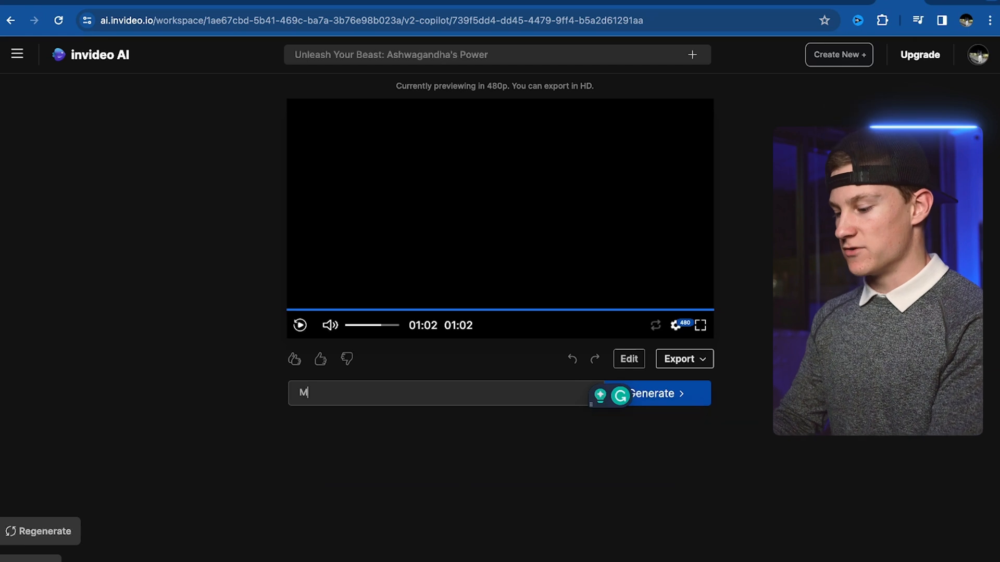
left_click(653, 394)
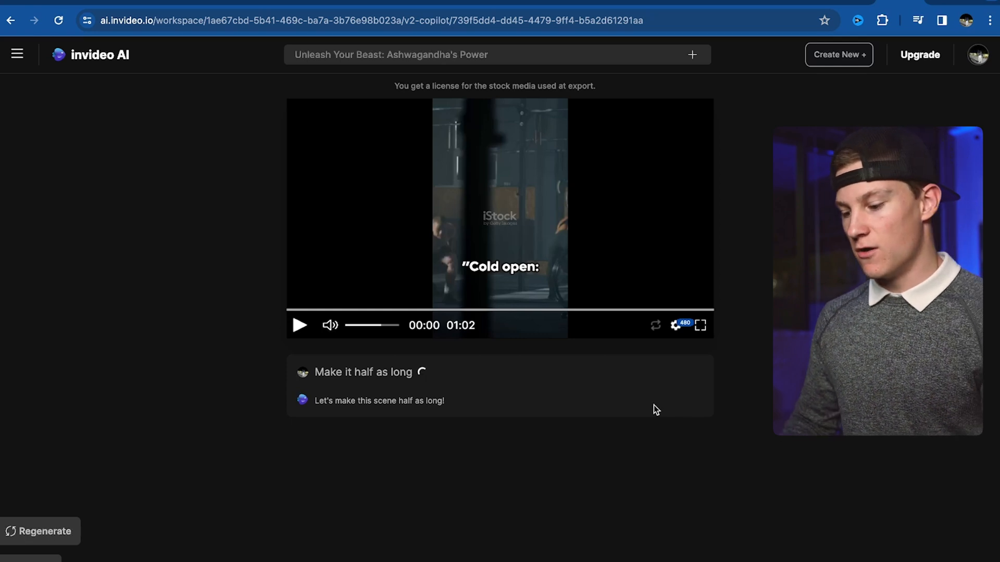
left_click(39, 531)
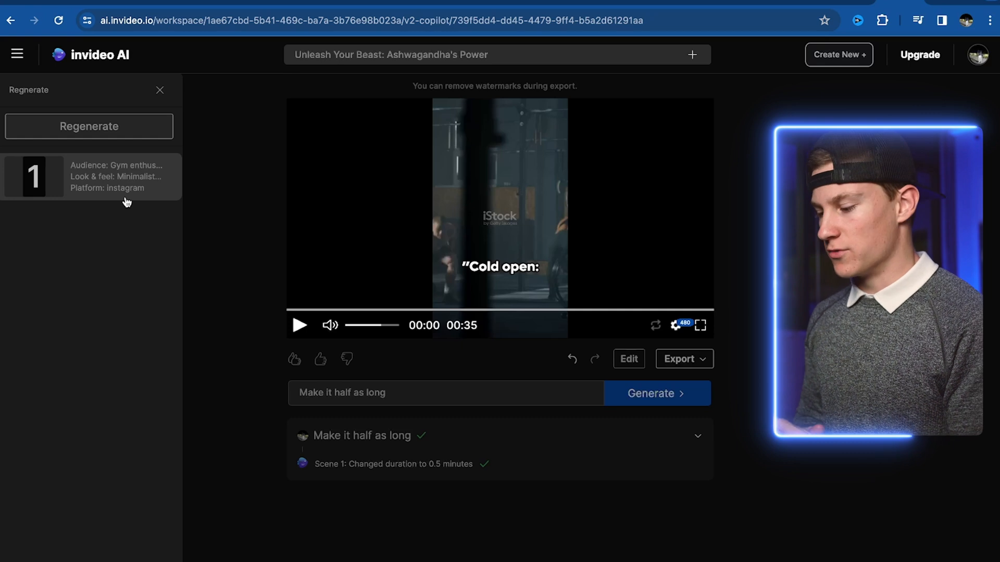
Close the version panel and bring up the Publish Video dialog for the 35-second ad.
left_click(298, 324)
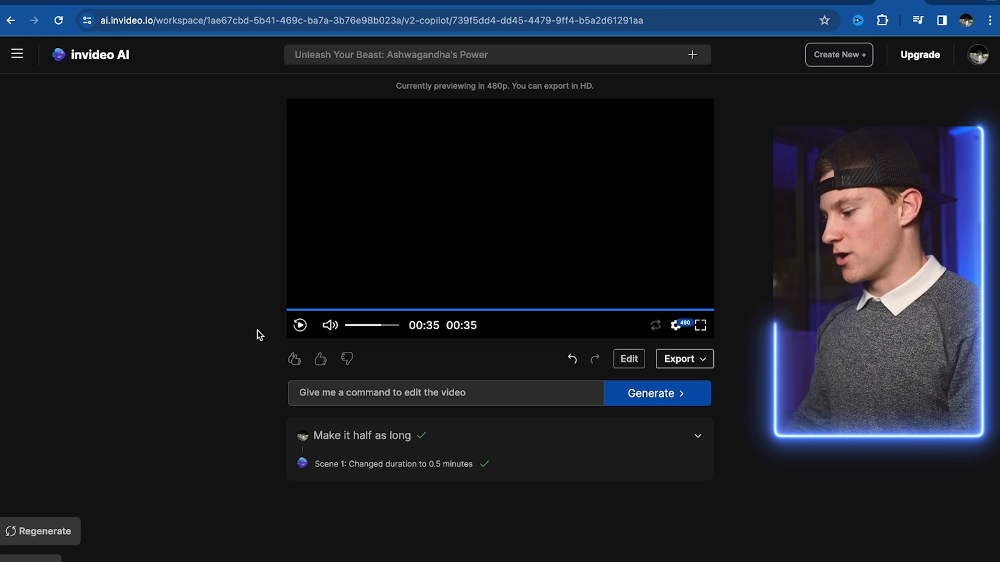
left_click(678, 358)
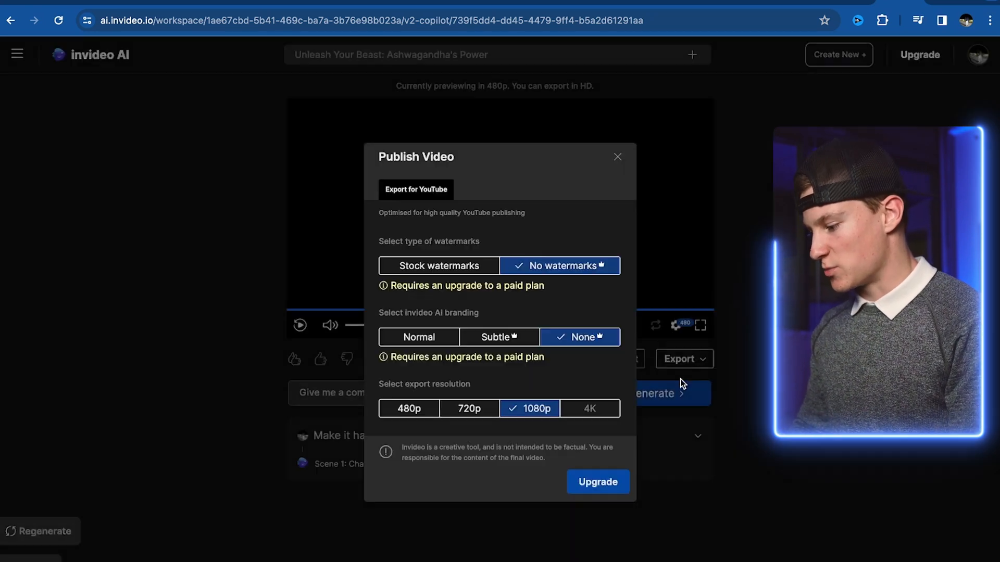